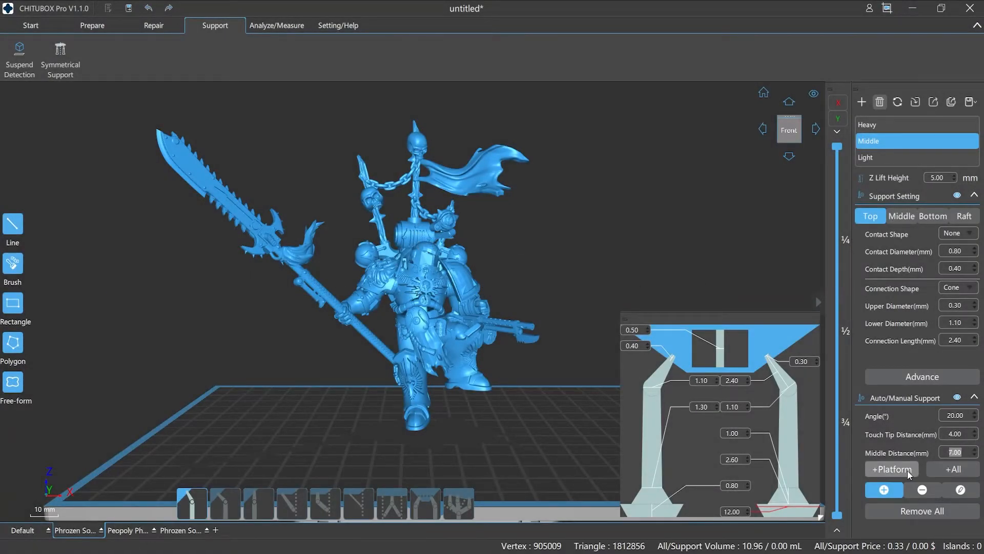
Auto-generate Light-profile supports under the figurine's sword and banner with +Platform.
{"action": "left_click", "coordinate": [891, 469]}
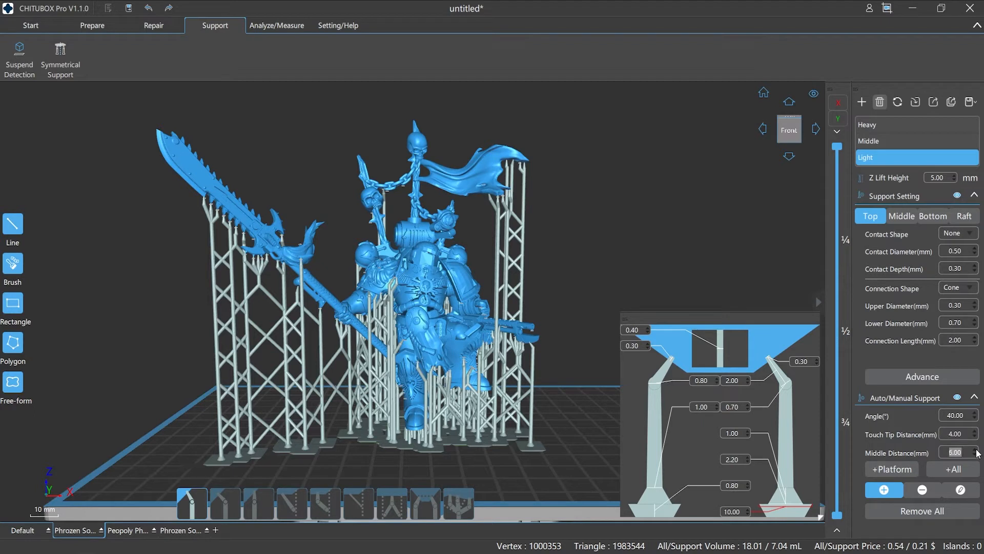
{"action": "left_click", "coordinate": [974, 449]}
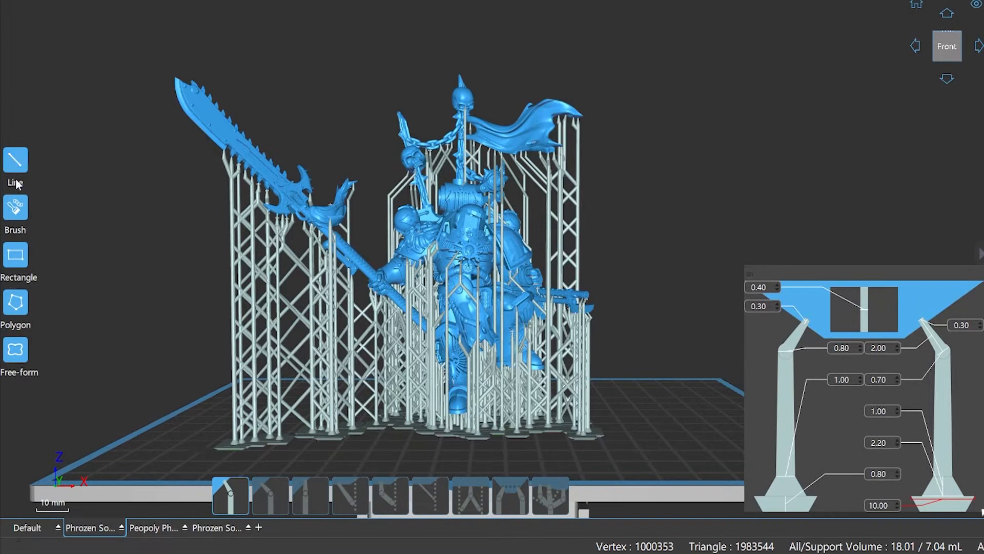
{"action": "mouse_move", "coordinate": [12, 342]}
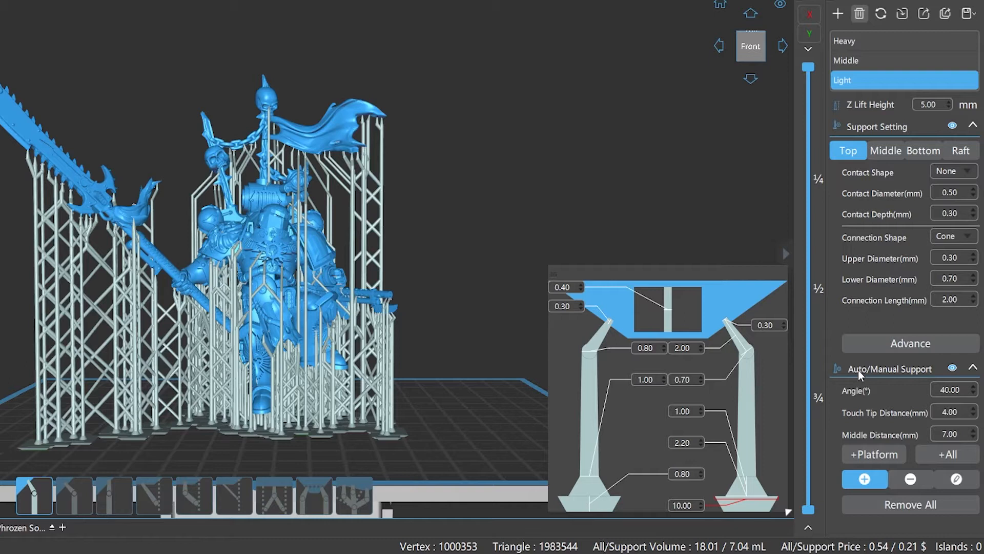
{"action": "mouse_move", "coordinate": [873, 453]}
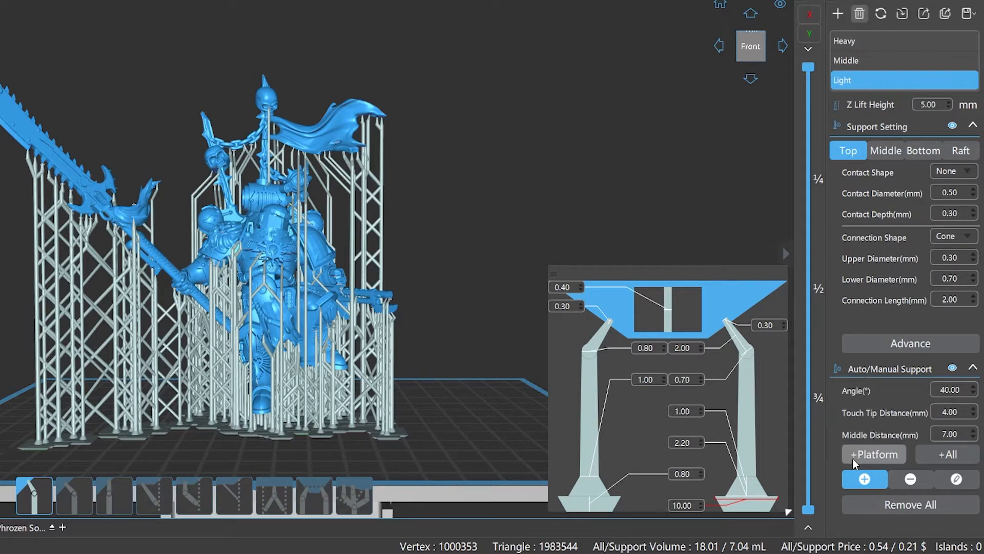
{"action": "mouse_move", "coordinate": [910, 478]}
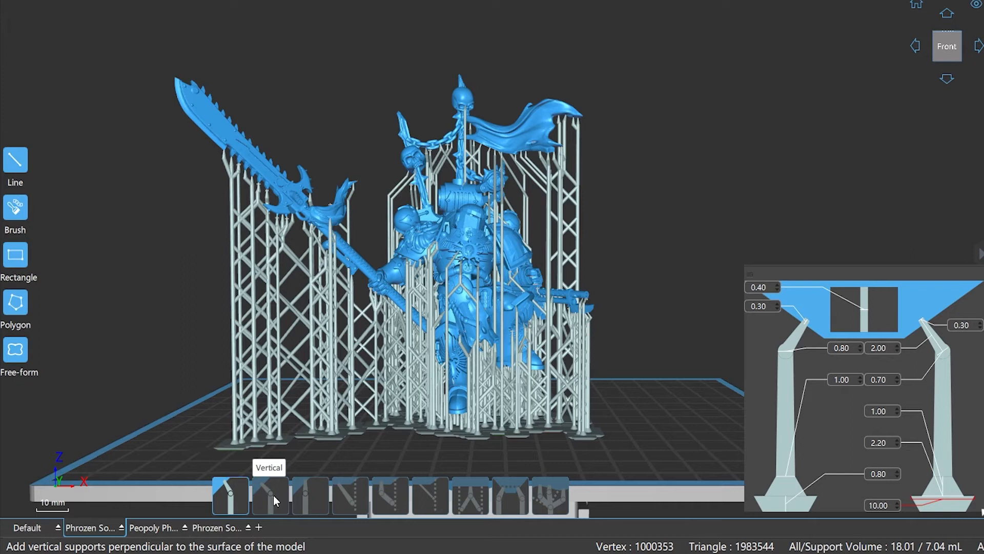
{"action": "mouse_move", "coordinate": [385, 508]}
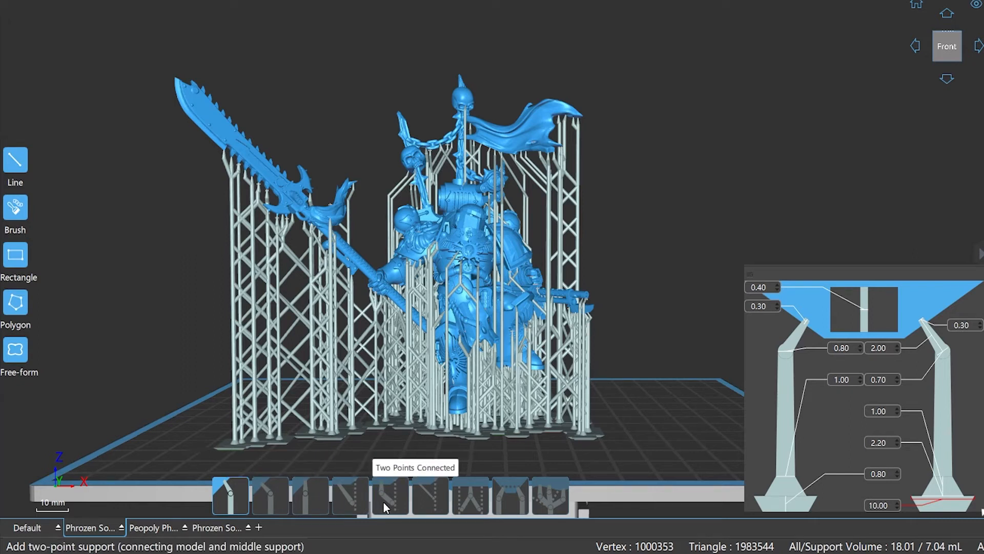
{"action": "mouse_move", "coordinate": [509, 508]}
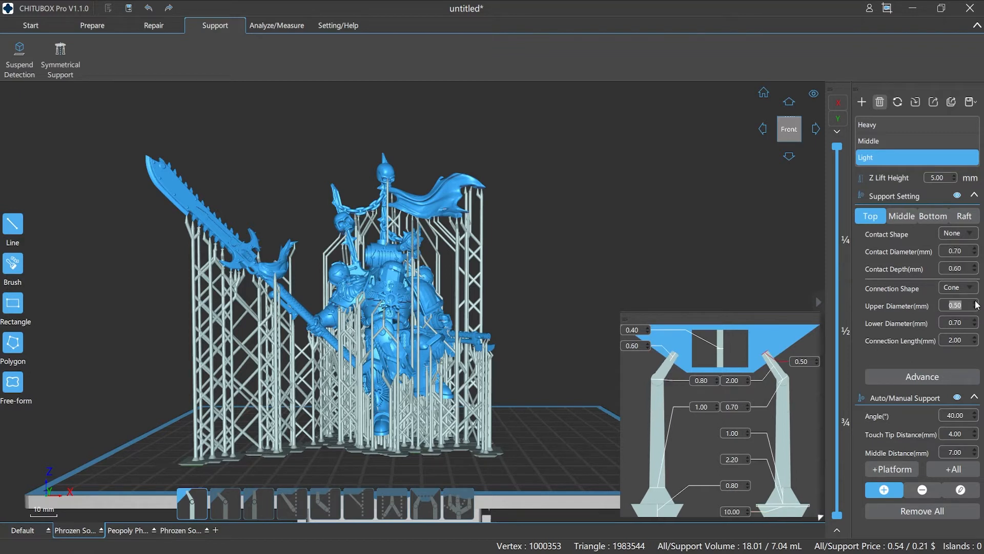
Adjust the Light profile's upper diameter, then show its Skate, 10.00, 0.80 bottom settings.
{"action": "left_click", "coordinate": [933, 216]}
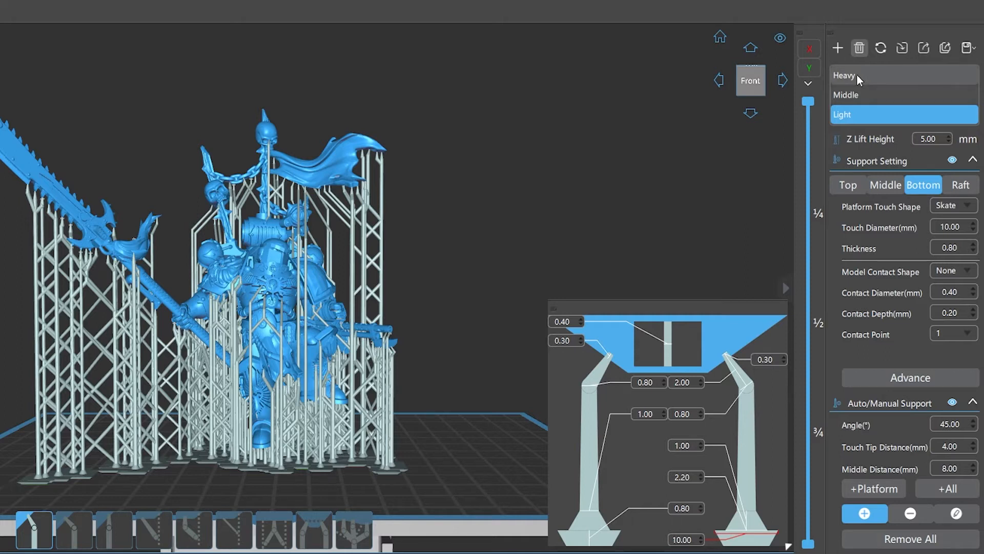
Add a new profile named '1' based on Heavy, then reselect Heavy.
{"action": "left_click", "coordinate": [844, 75]}
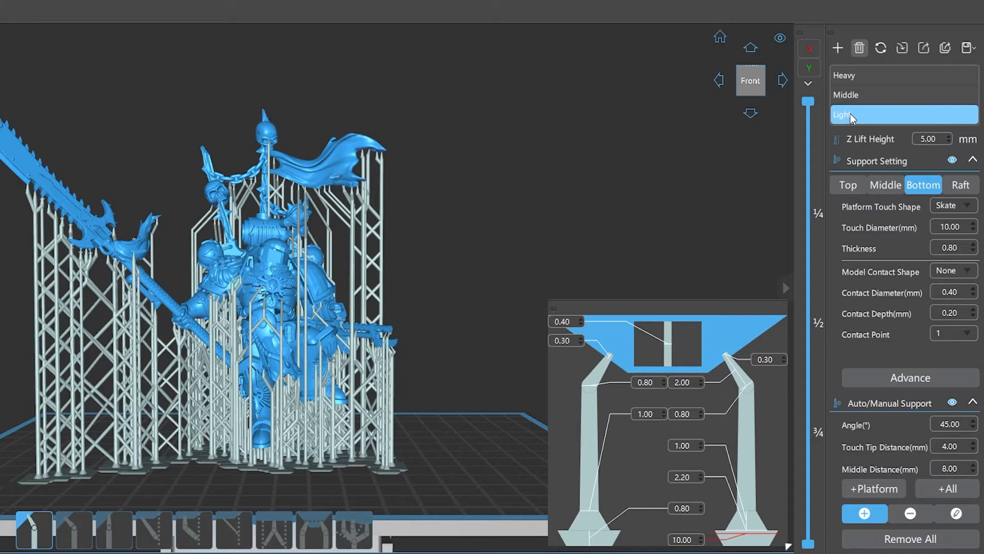
{"action": "left_click", "coordinate": [844, 75]}
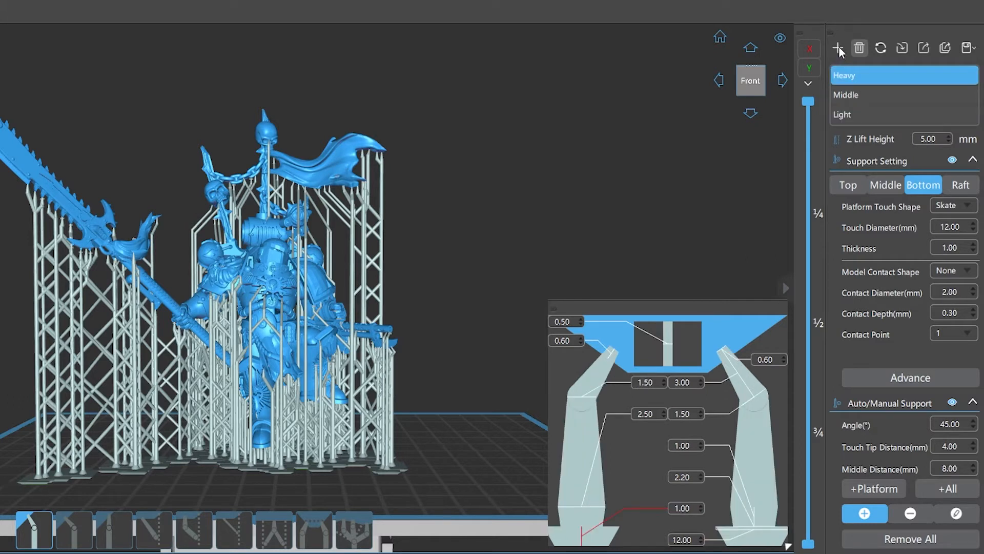
{"action": "left_click", "coordinate": [837, 47]}
{"action": "type", "text": "H-"}
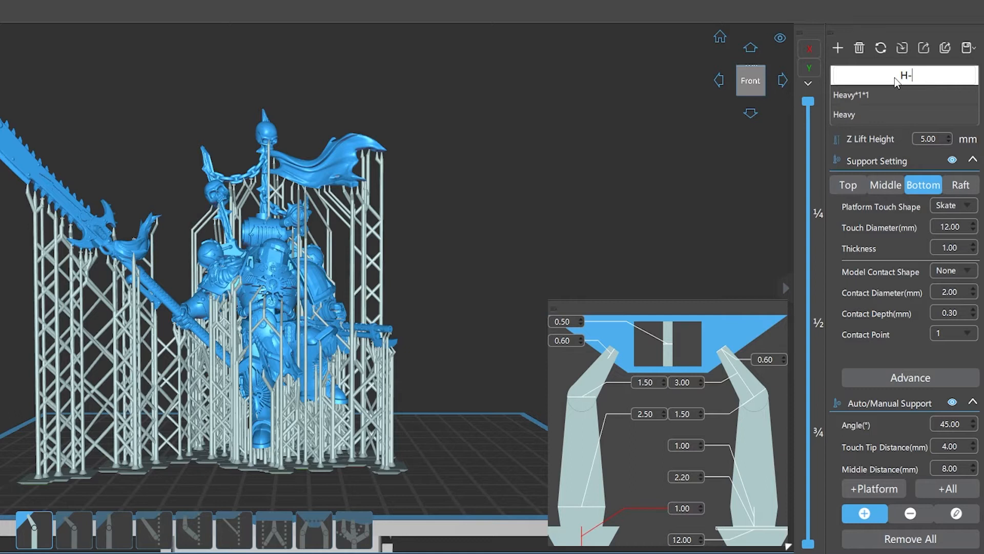
{"action": "type", "text": "1"}
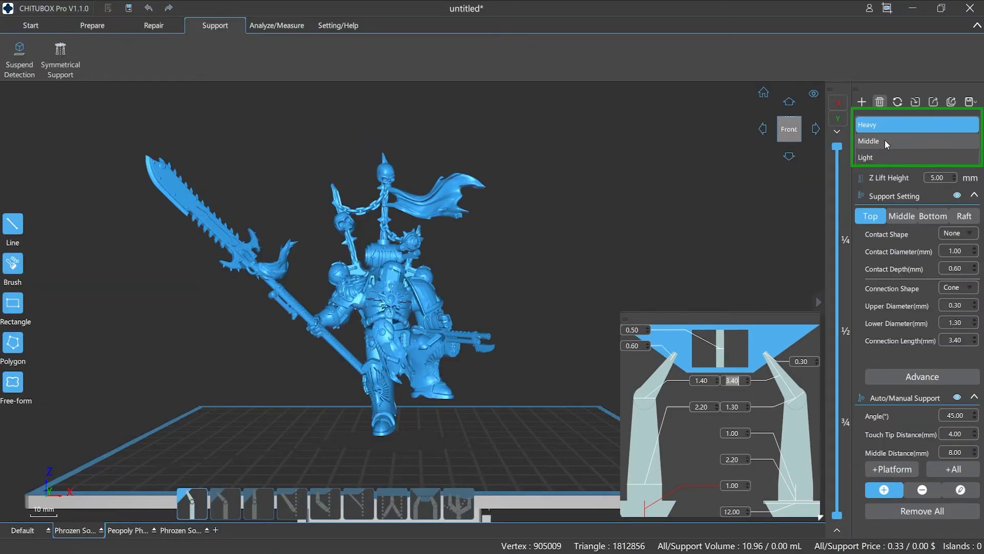
{"action": "left_click", "coordinate": [868, 140]}
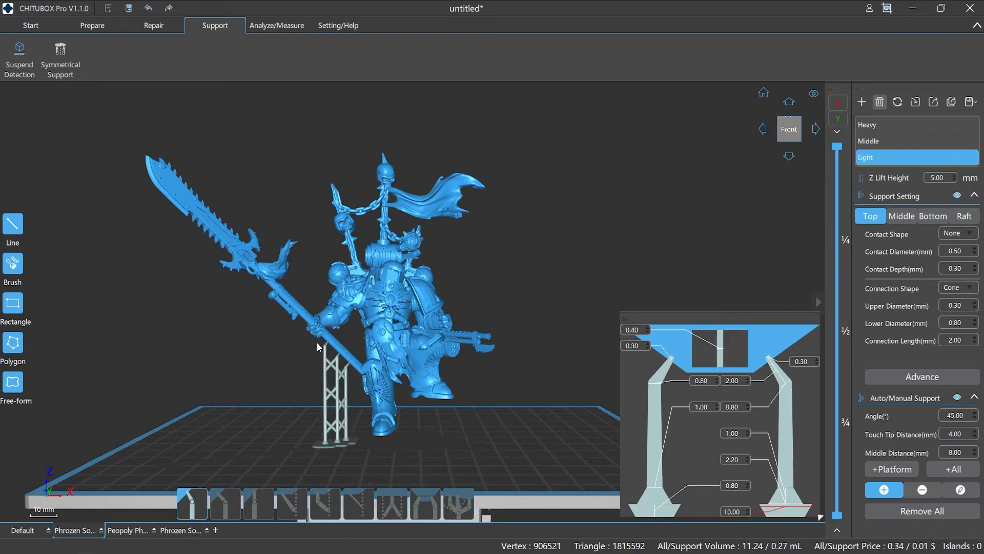
{"action": "left_click", "coordinate": [914, 124]}
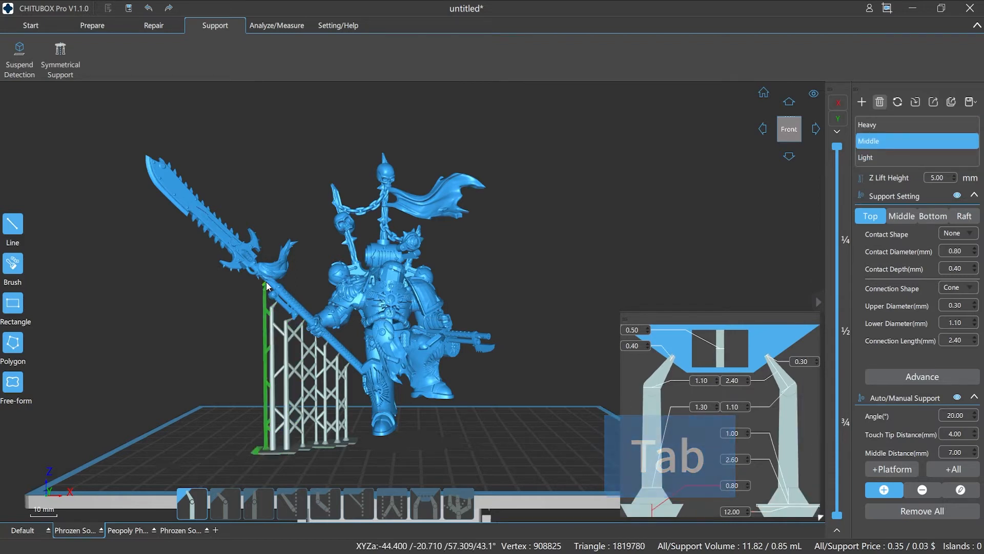
{"action": "left_click", "coordinate": [914, 157]}
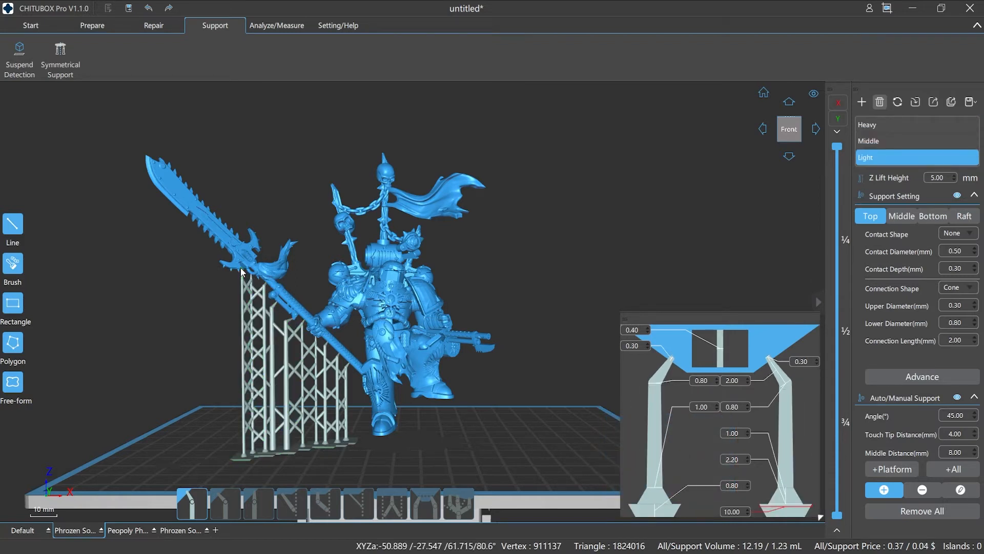
{"action": "left_click", "coordinate": [914, 120]}
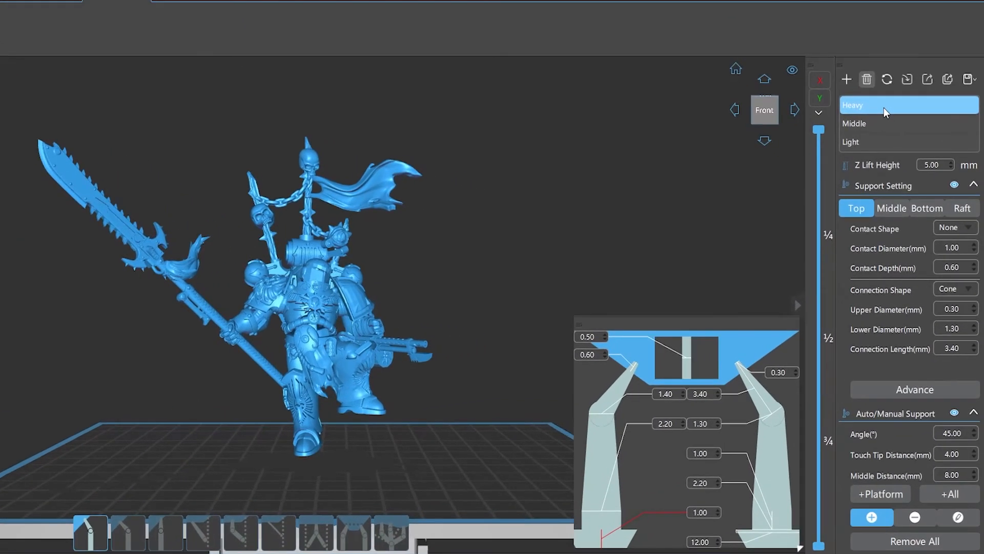
Switch between the Light and Heavy profiles and add a new profile NEW-1.
{"action": "left_click", "coordinate": [879, 142]}
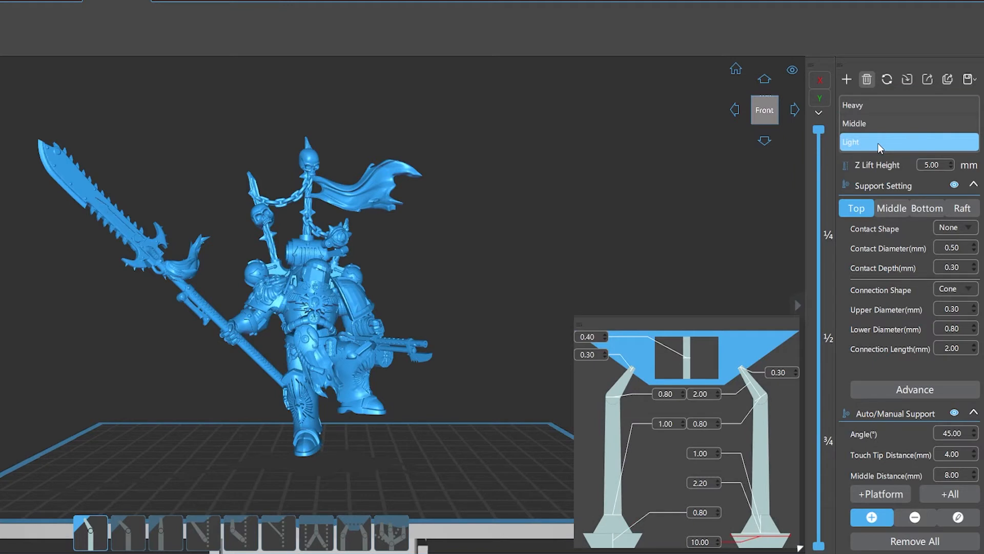
{"action": "left_click", "coordinate": [879, 105]}
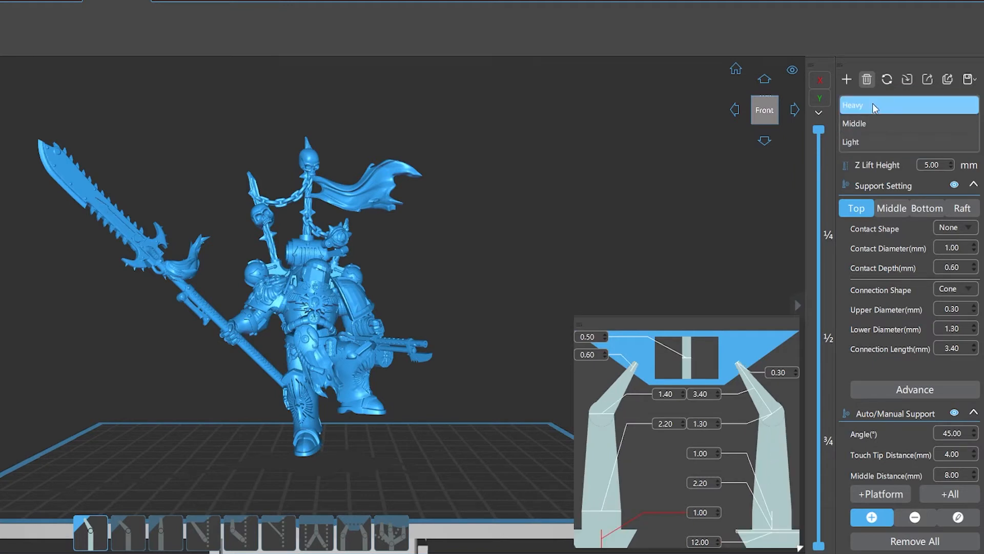
{"action": "left_click", "coordinate": [853, 123]}
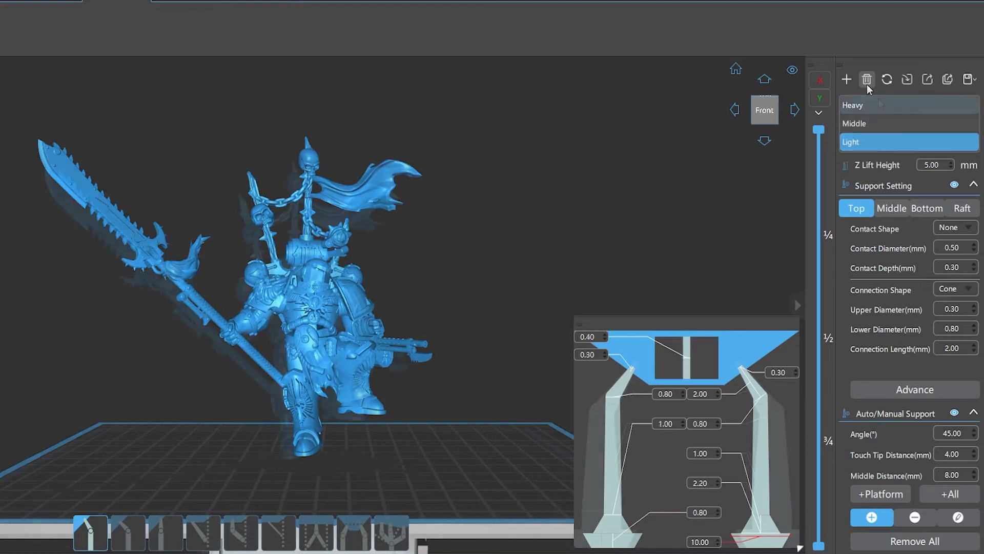
{"action": "left_click", "coordinate": [851, 105]}
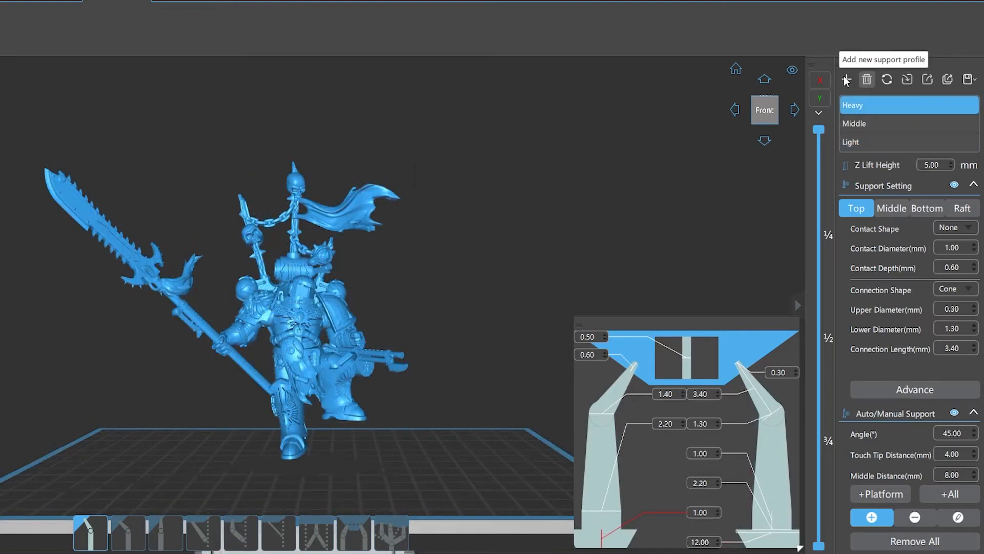
{"action": "left_click", "coordinate": [845, 79]}
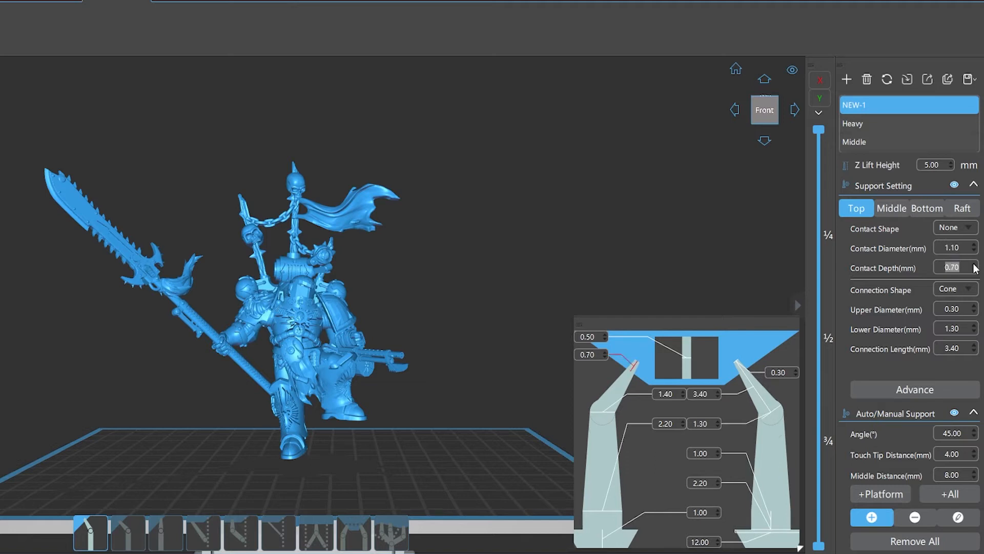
Edit the contact depth and connection length, then reset Heavy to its defaults.
{"action": "left_click", "coordinate": [866, 79]}
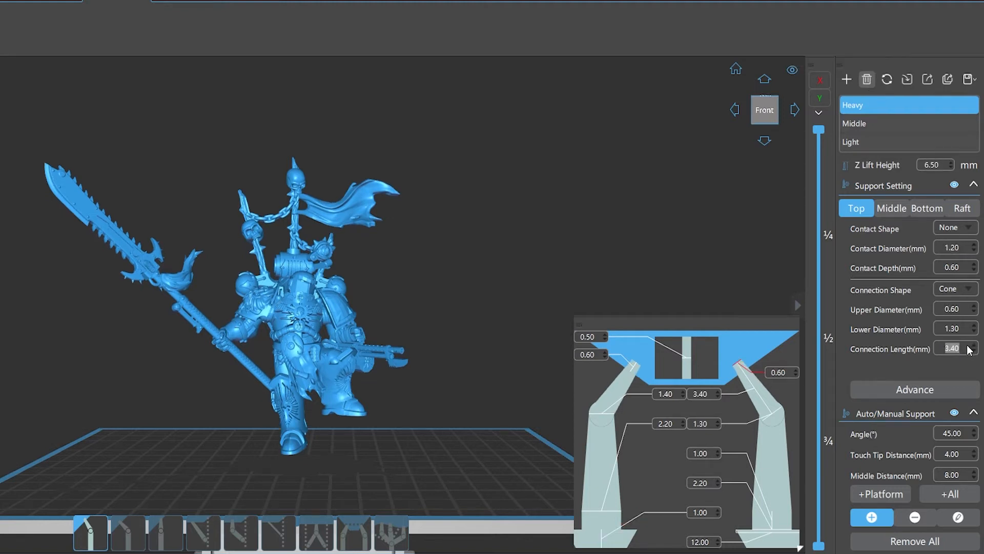
{"action": "left_click", "coordinate": [887, 79]}
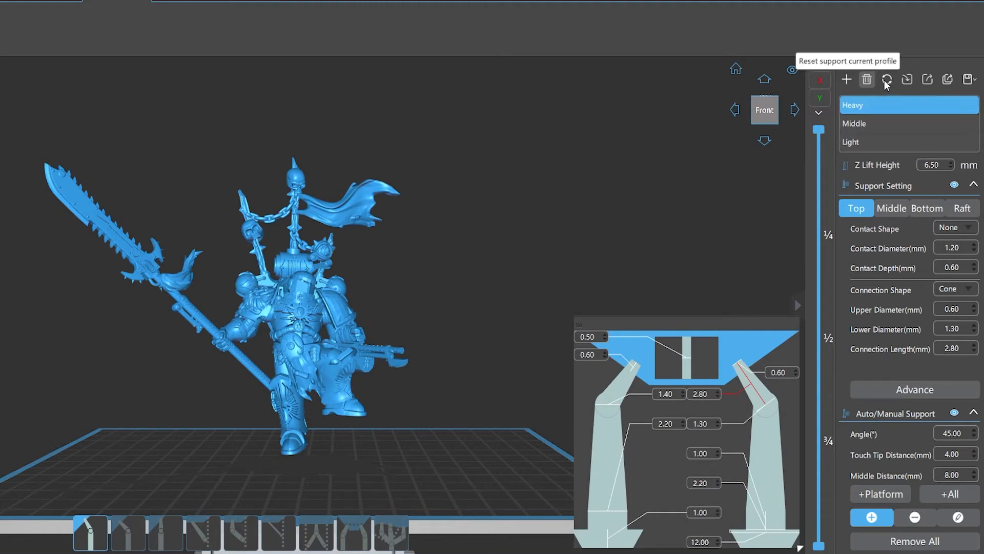
{"action": "left_click", "coordinate": [887, 79]}
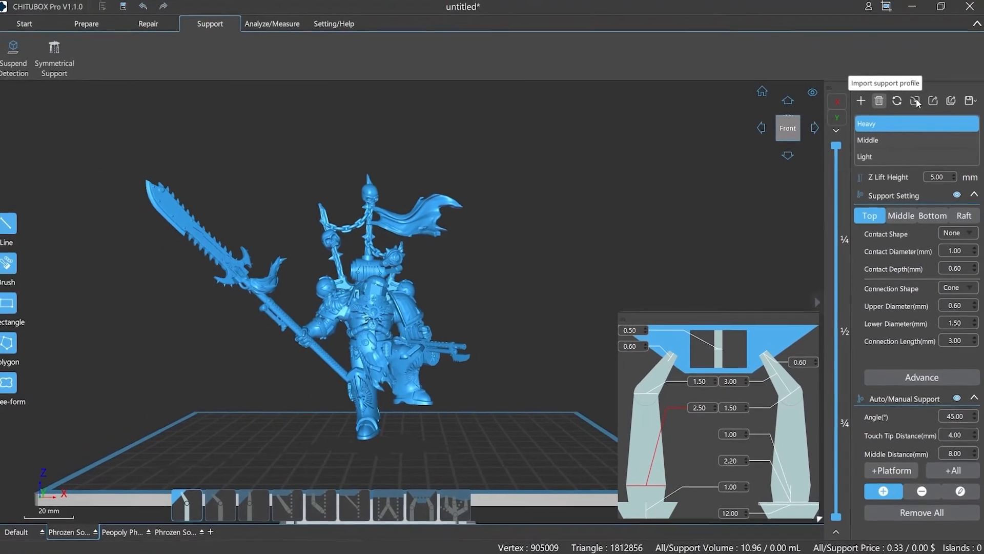
Open the import support profile window and dismiss it.
{"action": "left_click", "coordinate": [915, 101]}
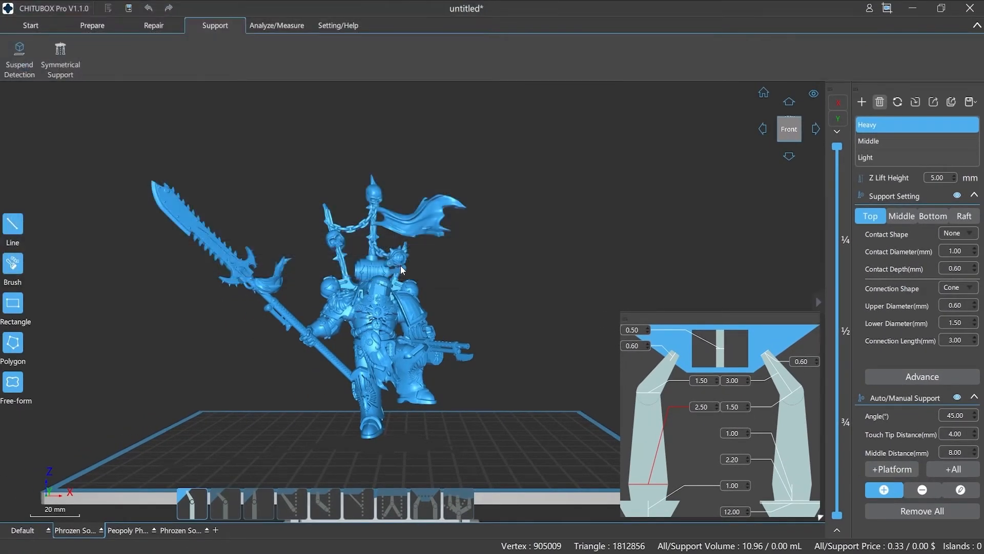
{"action": "left_click", "coordinate": [933, 101]}
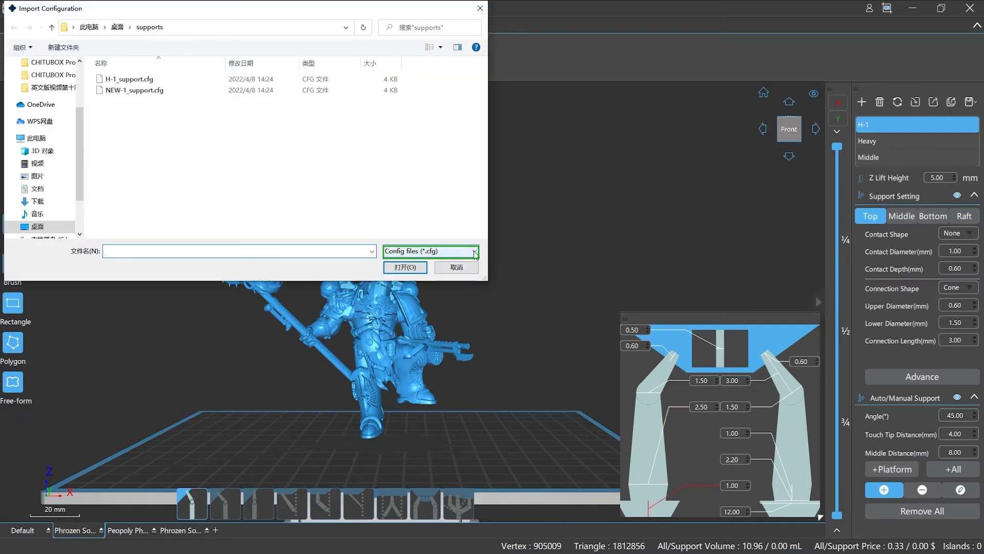
{"action": "left_click", "coordinate": [473, 251]}
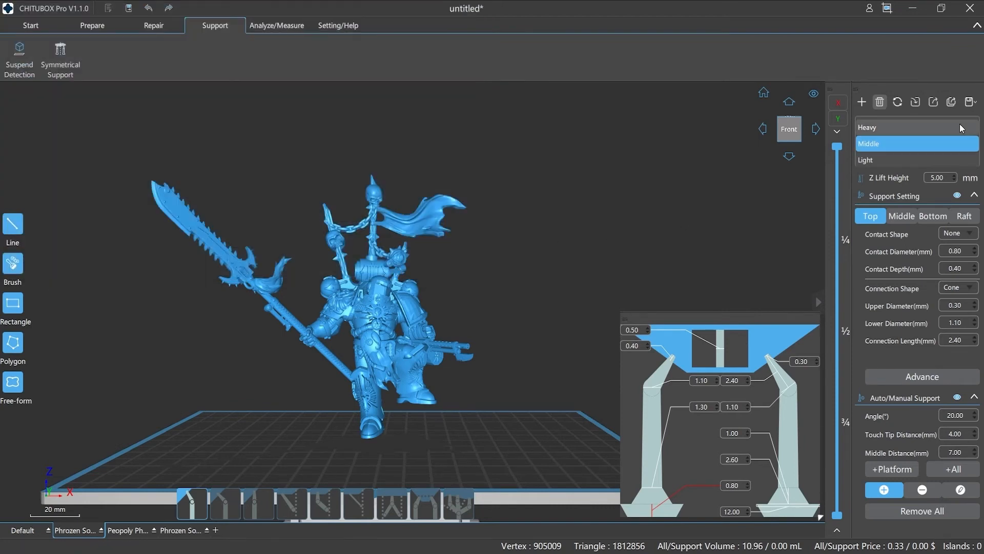
Export all profiles to the Phrozen_Sonic_Mighty_4K_all config file and import it back.
{"action": "left_click", "coordinate": [951, 101]}
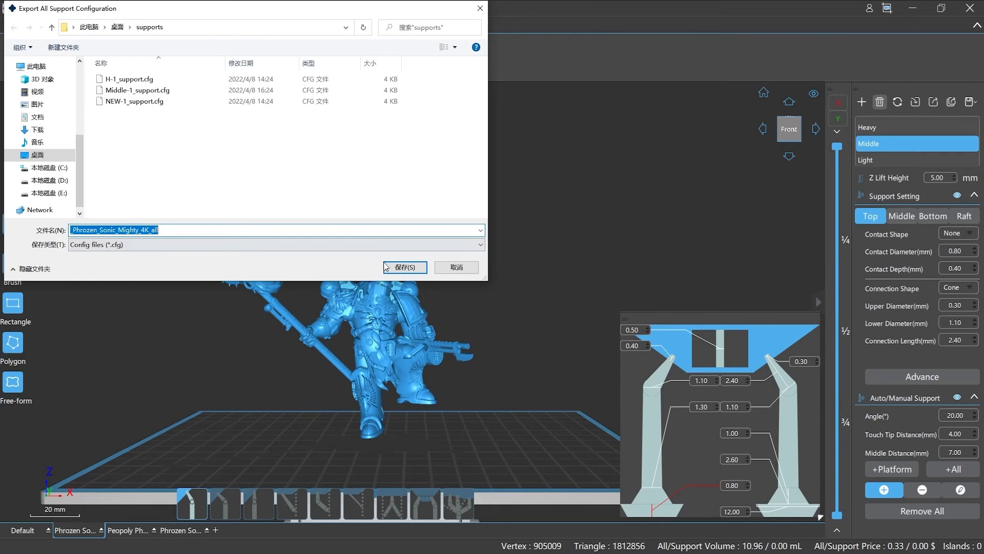
{"action": "left_click", "coordinate": [404, 267]}
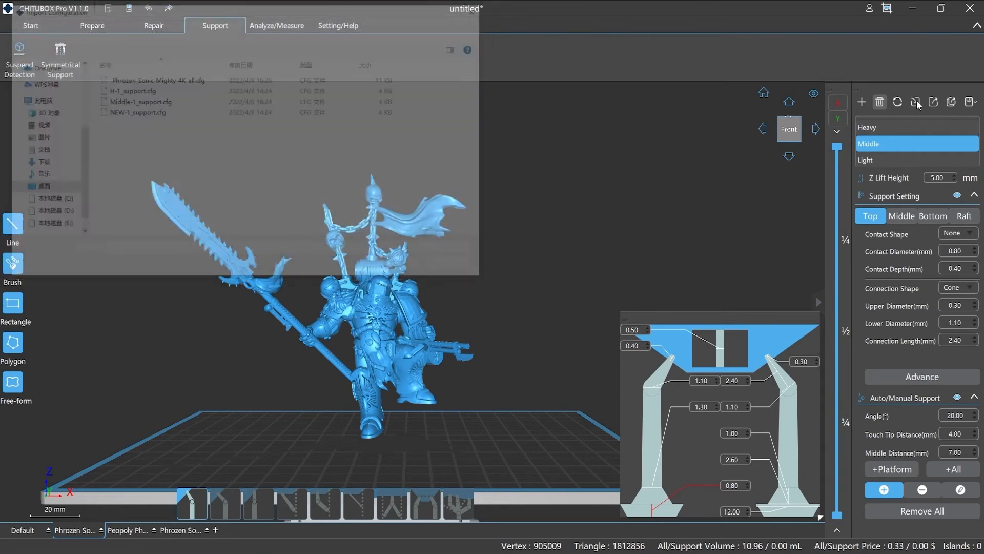
{"action": "left_click", "coordinate": [154, 78]}
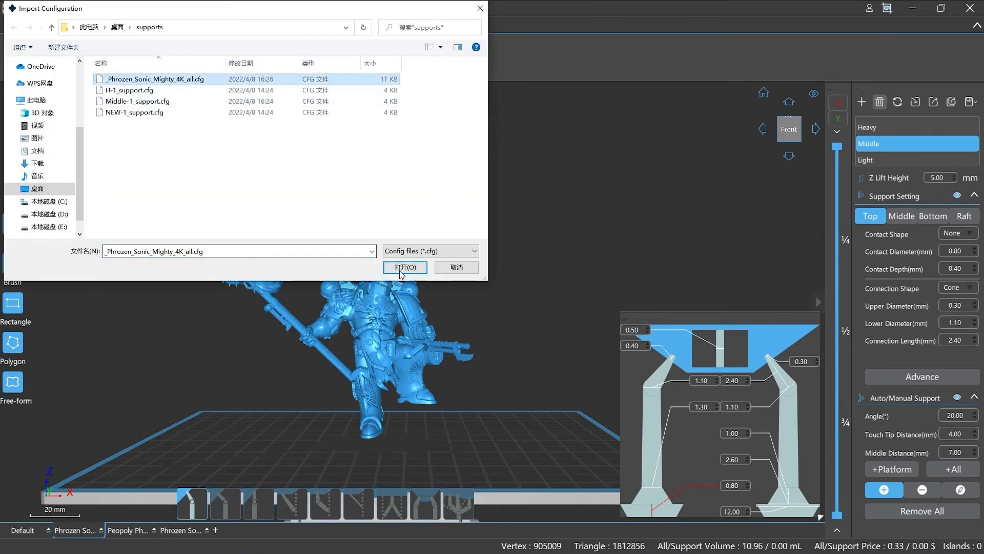
{"action": "left_click", "coordinate": [405, 266]}
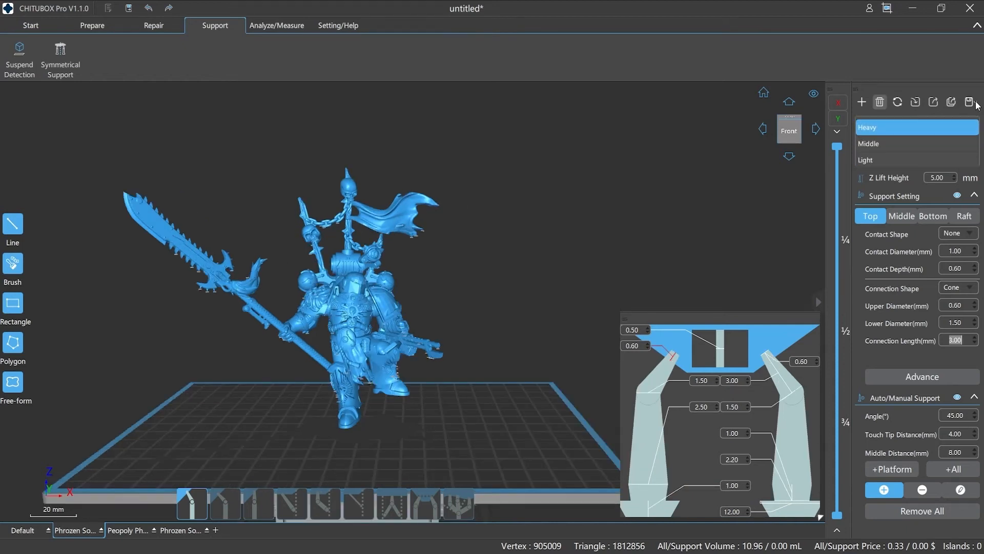
Edit Heavy's top upper diameter and bottom platform touch thickness.
{"action": "left_click", "coordinate": [969, 102]}
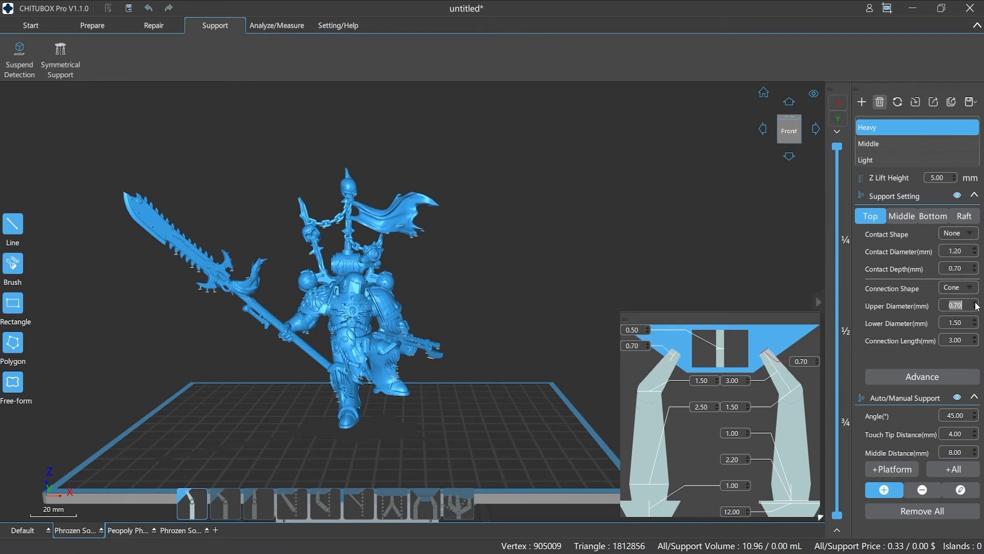
{"action": "left_click", "coordinate": [932, 215]}
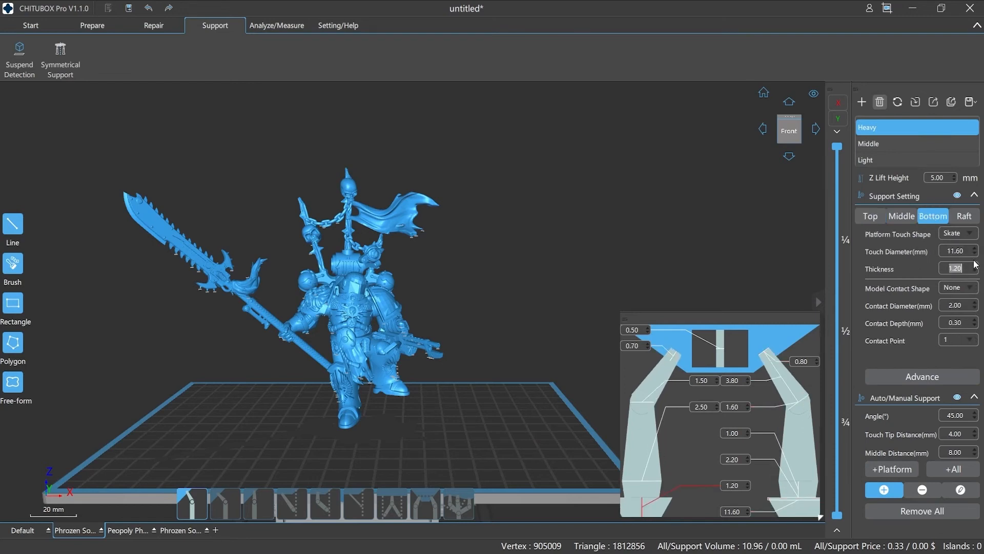
{"action": "left_click", "coordinate": [964, 215]}
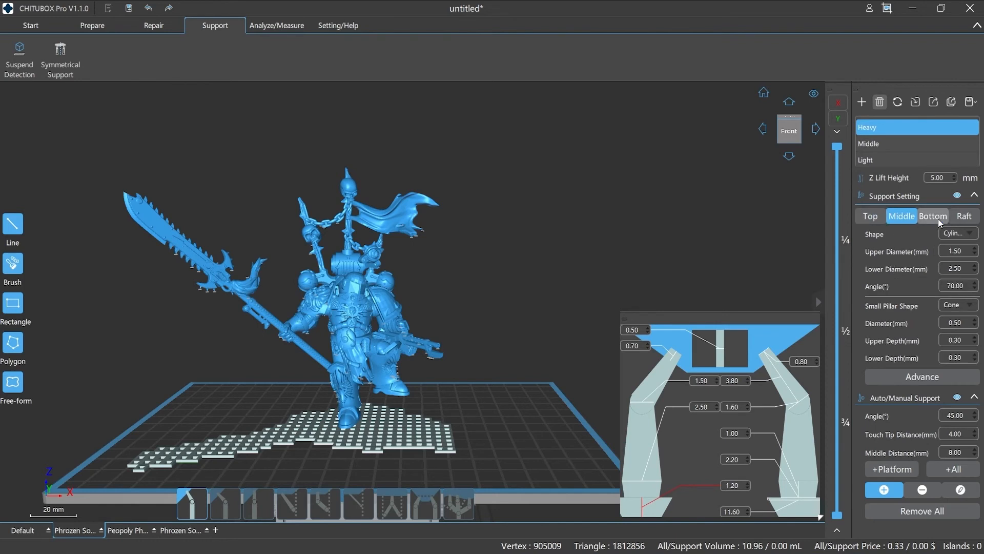
{"action": "left_click", "coordinate": [870, 216]}
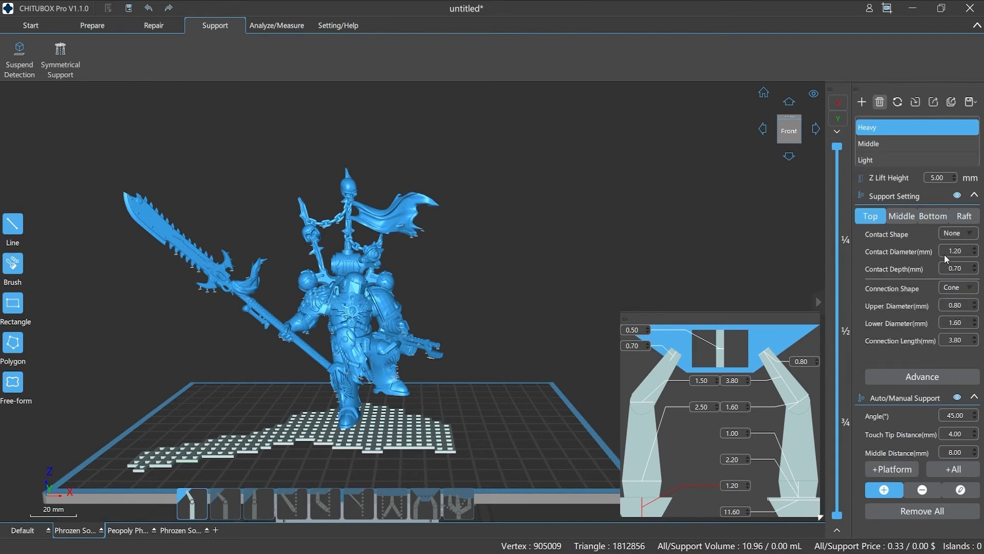
Edit Heavy's top contact, middle pillar and bottom values, then review Bottom and Raft settings.
{"action": "left_click", "coordinate": [969, 101]}
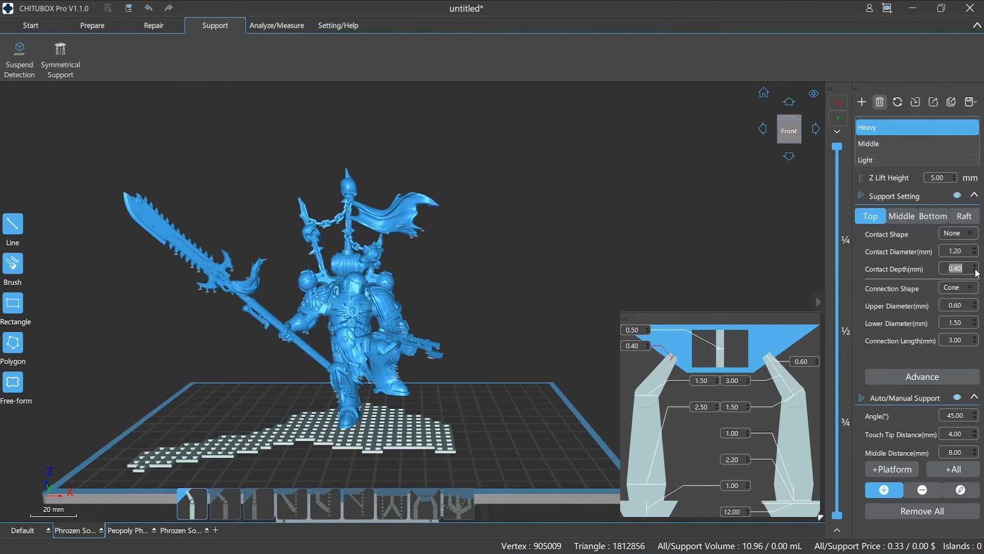
{"action": "left_click", "coordinate": [933, 216]}
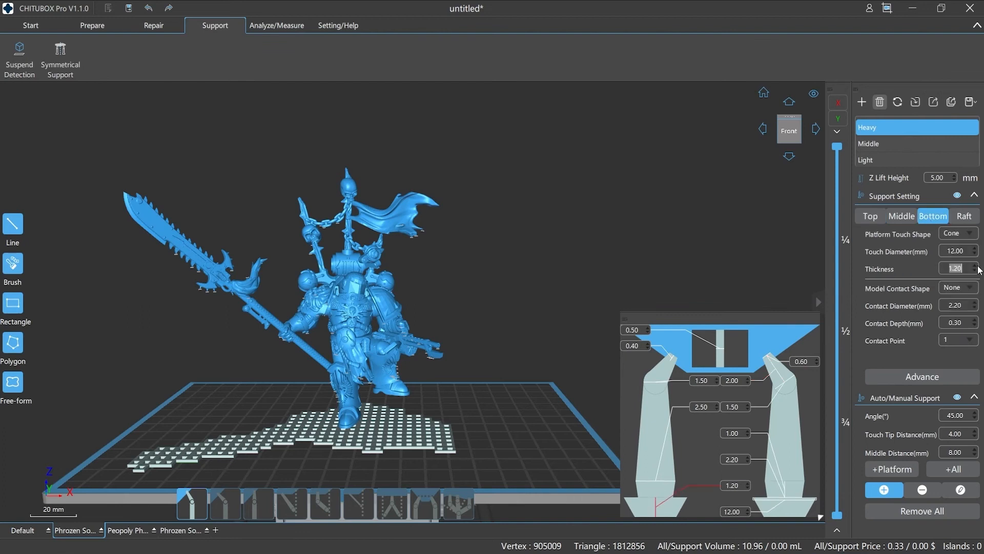
{"action": "left_click", "coordinate": [901, 215]}
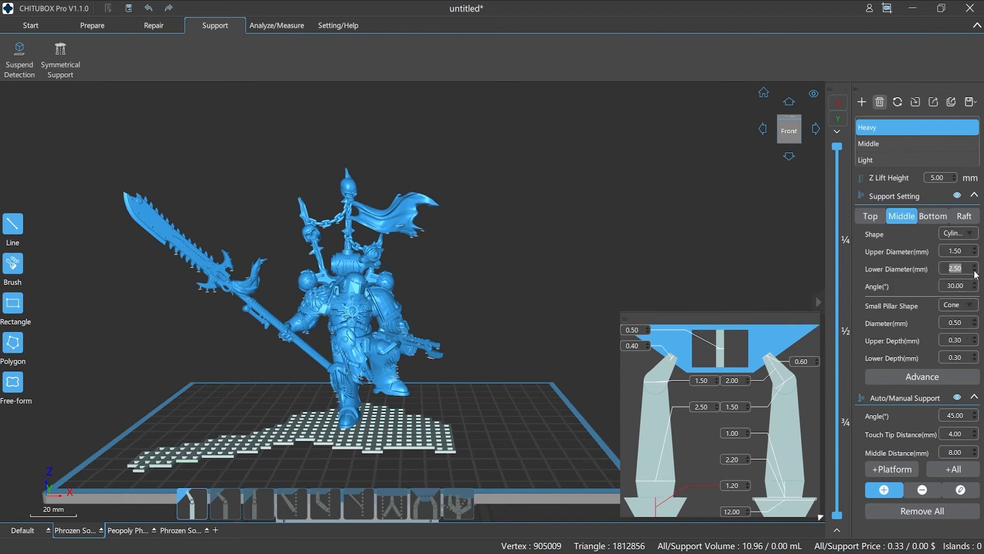
{"action": "left_click", "coordinate": [869, 216]}
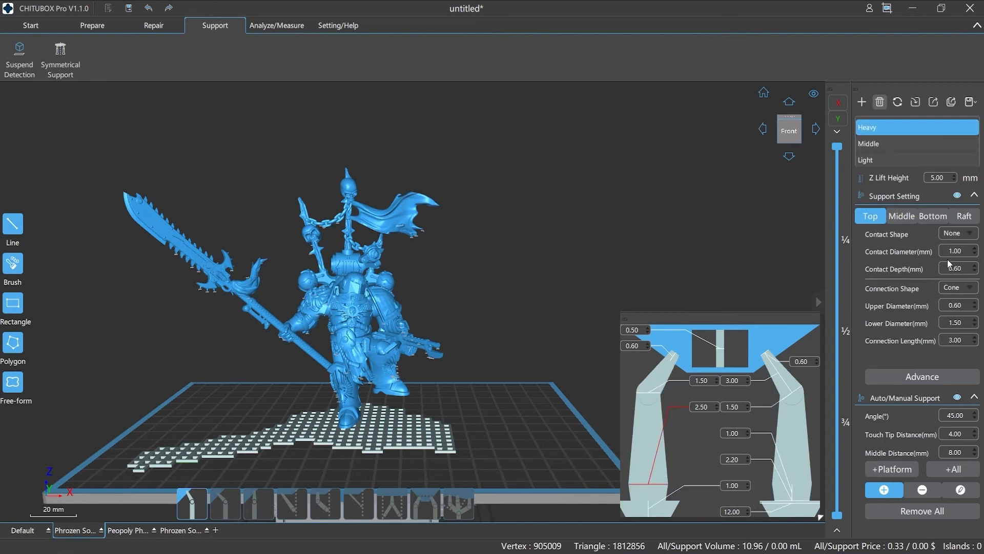
{"action": "left_click", "coordinate": [900, 215]}
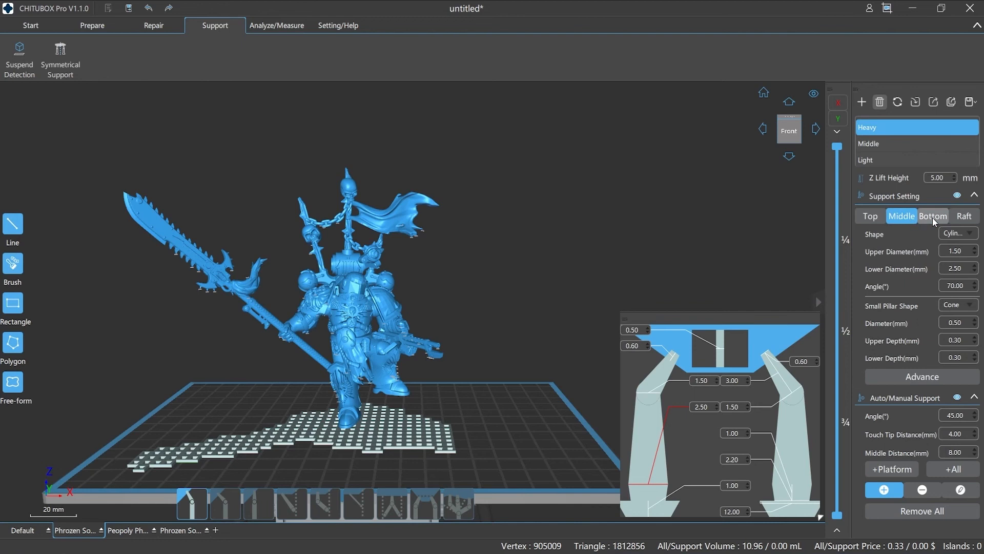
{"action": "left_click", "coordinate": [963, 215]}
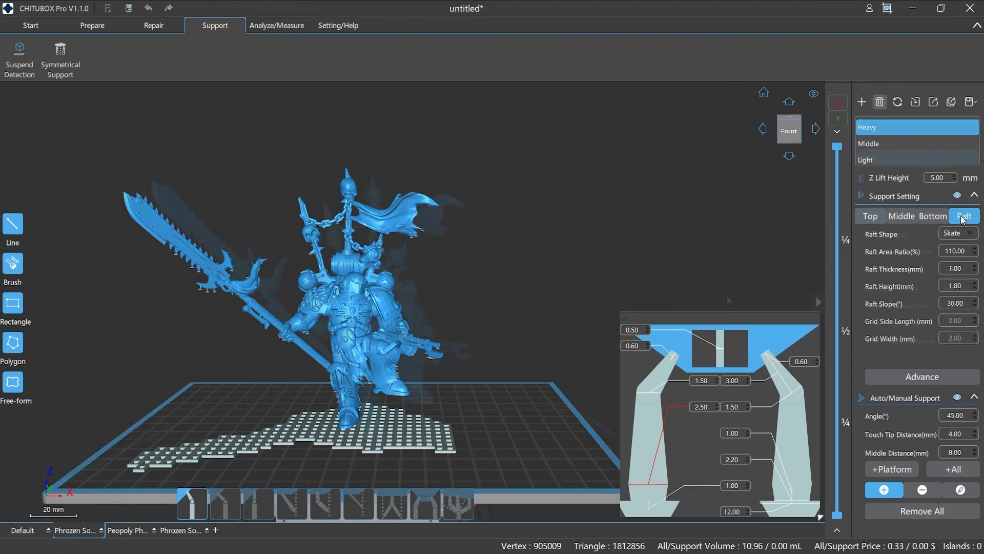
{"action": "left_click", "coordinate": [870, 216]}
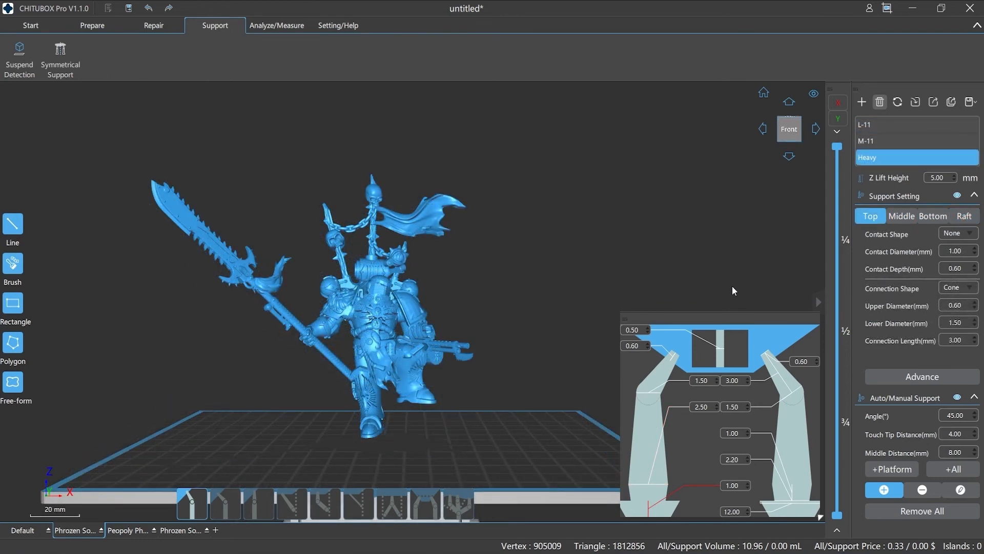
Generate platform supports with the L-11 light profile and zoom in to inspect them.
{"action": "left_click", "coordinate": [897, 141]}
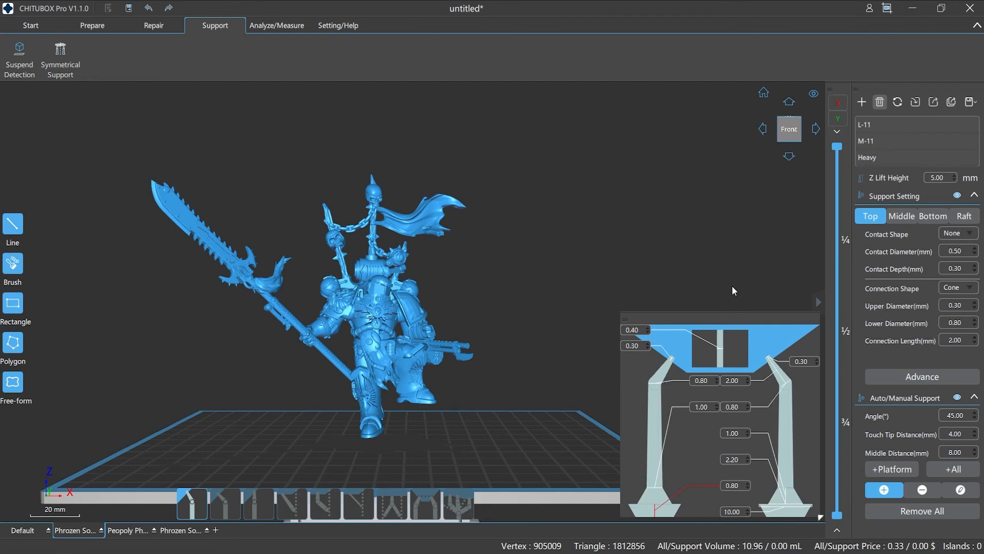
{"action": "left_click", "coordinate": [891, 140]}
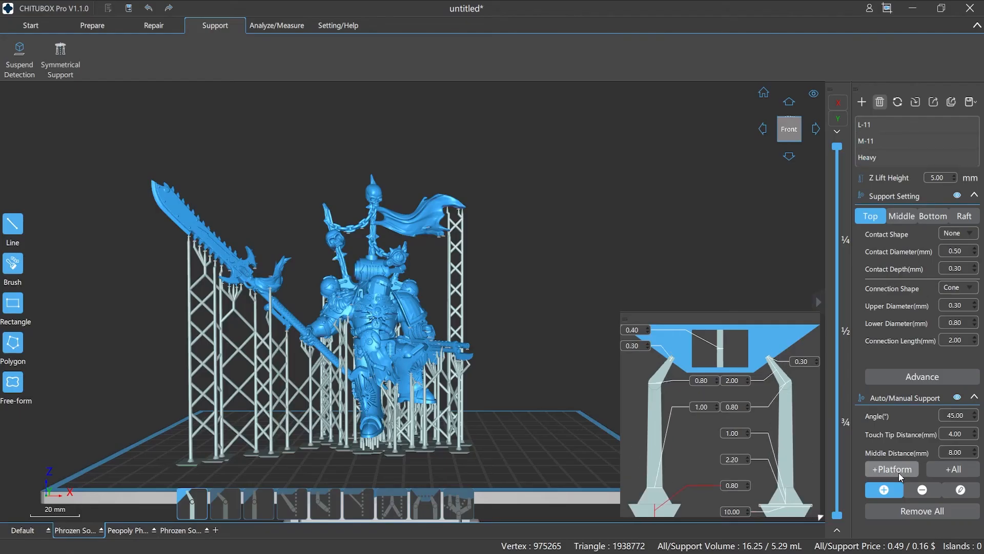
{"action": "left_click", "coordinate": [922, 511]}
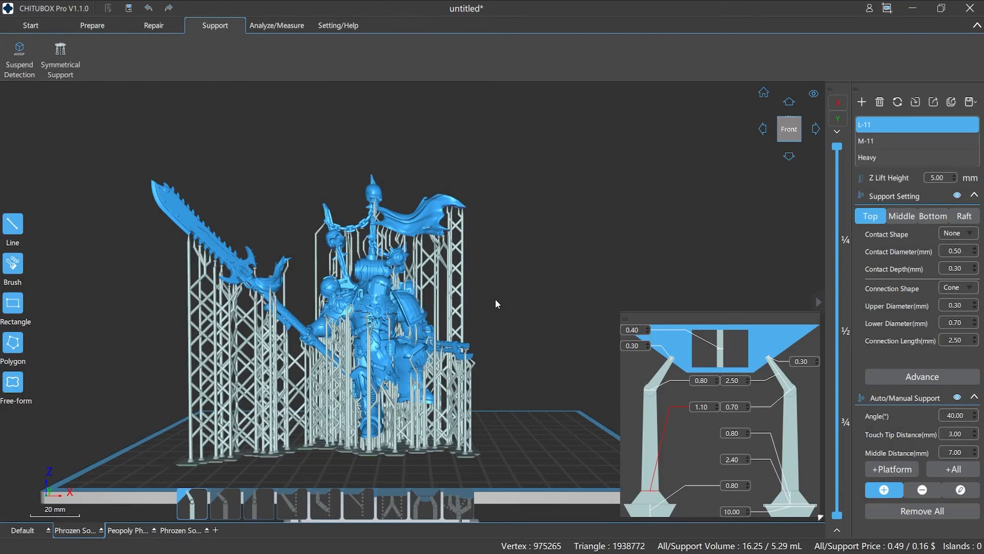
{"action": "scroll", "scroll_direction": "up", "scroll_amount": 3}
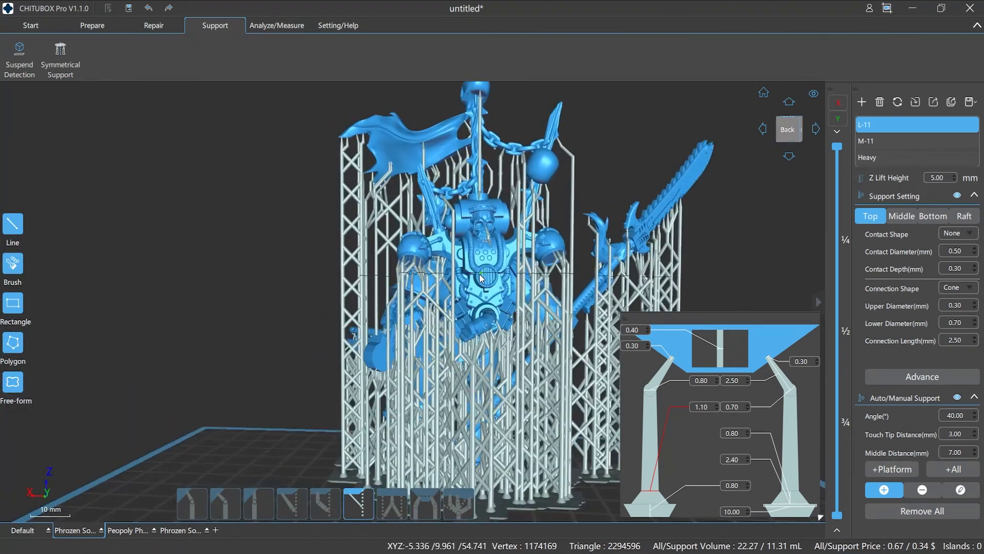
{"action": "scroll", "scroll_direction": "up", "scroll_amount": 3}
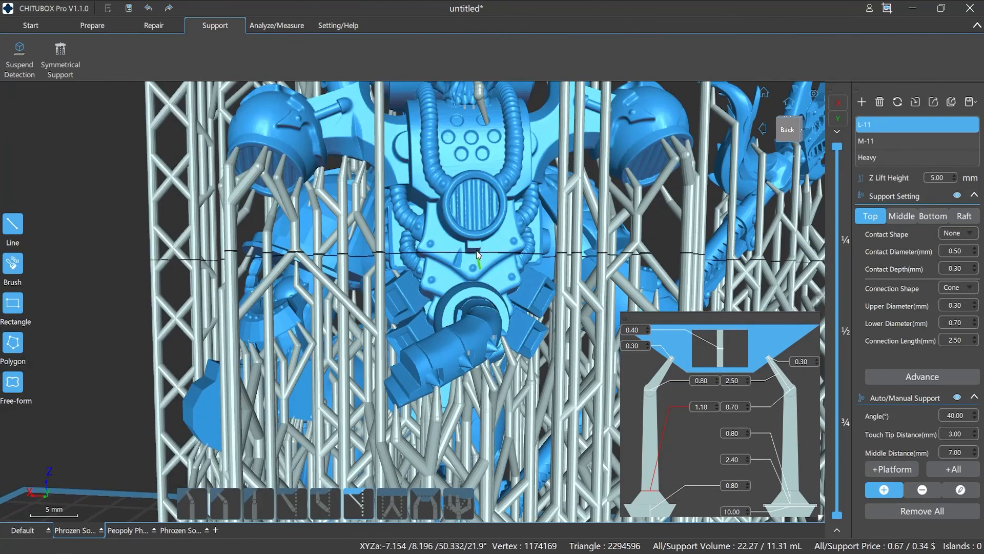